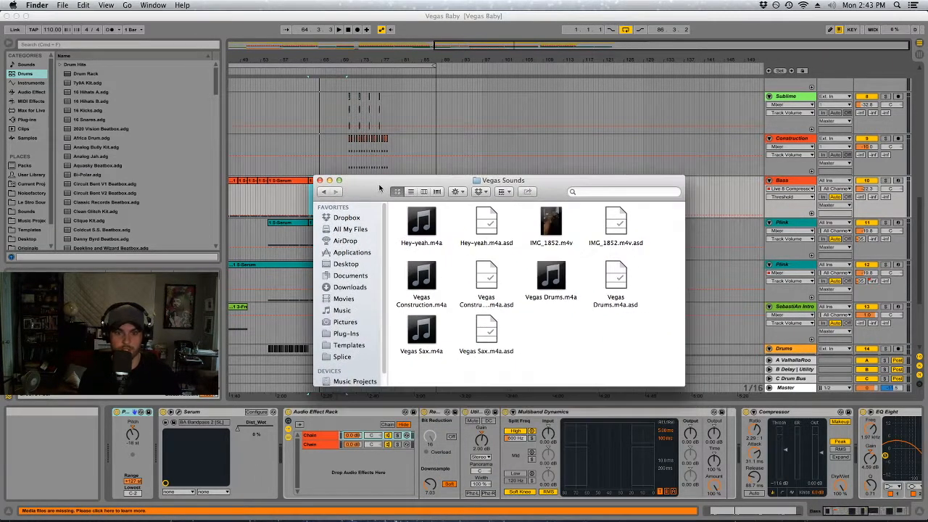
{"action": "mouse_move", "coordinate": [551, 221]}
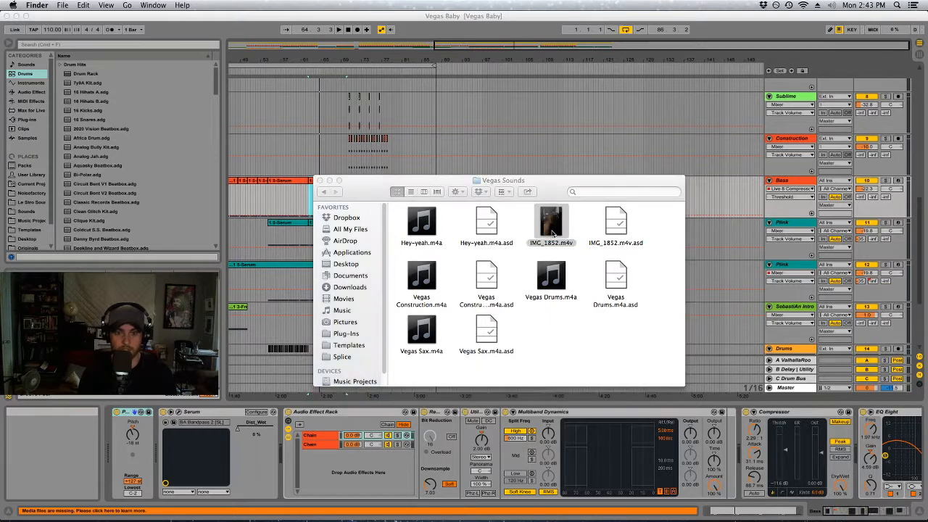
- Audition the IMG_1852 video and the Hey-yeah, Vegas Construction and Vegas Drums recordings, then close the Vegas Sounds folder
{"action": "double_click", "coordinate": [551, 221]}
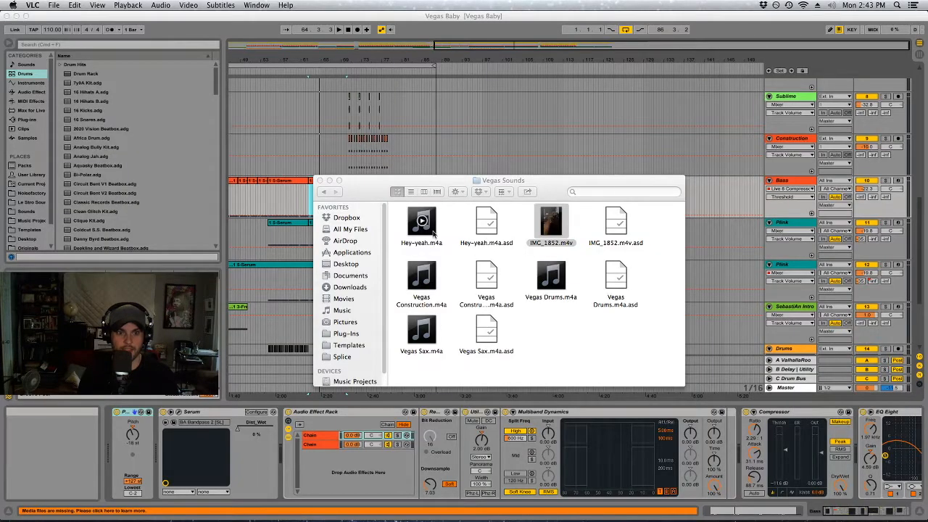
{"action": "left_click", "coordinate": [421, 223]}
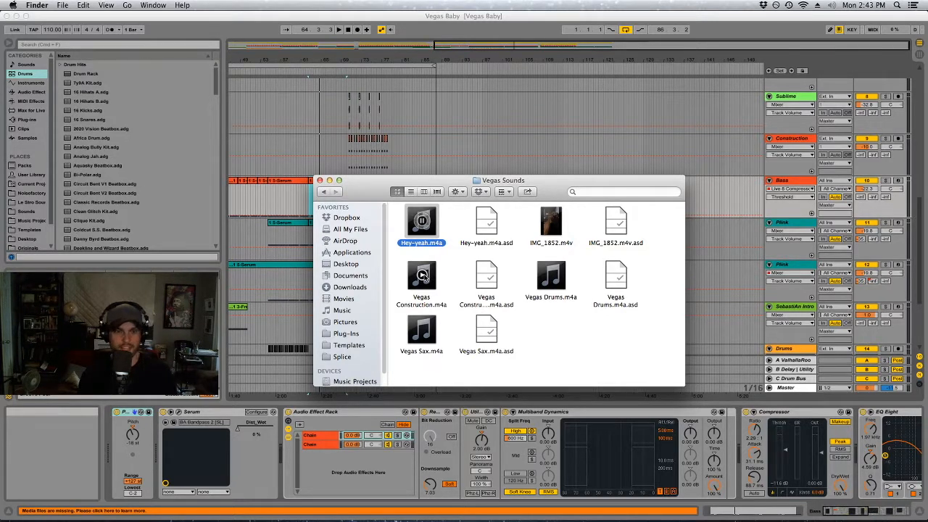
{"action": "left_click", "coordinate": [421, 275]}
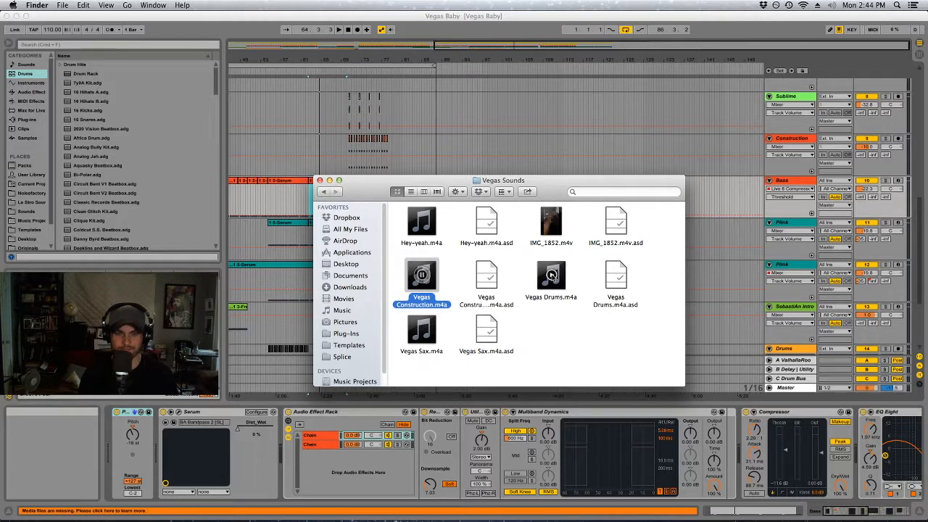
{"action": "left_click", "coordinate": [550, 279]}
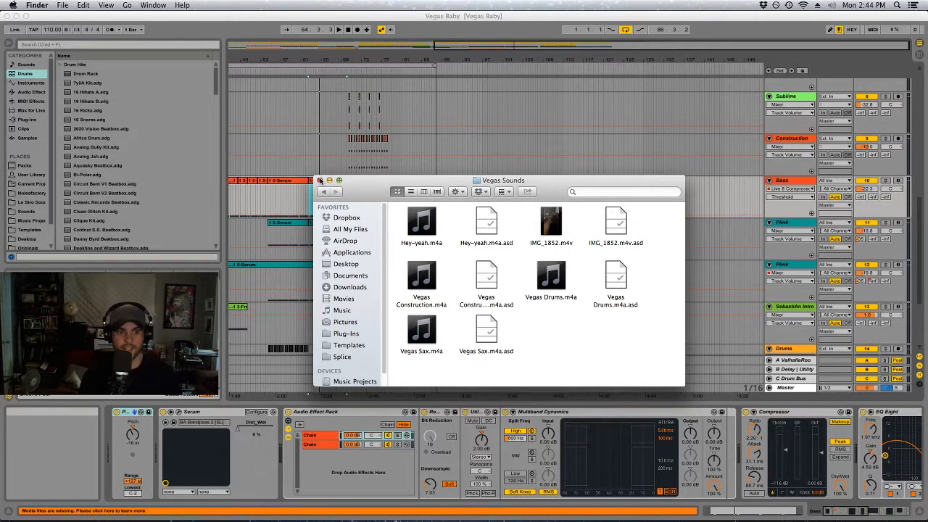
{"action": "left_click", "coordinate": [319, 181]}
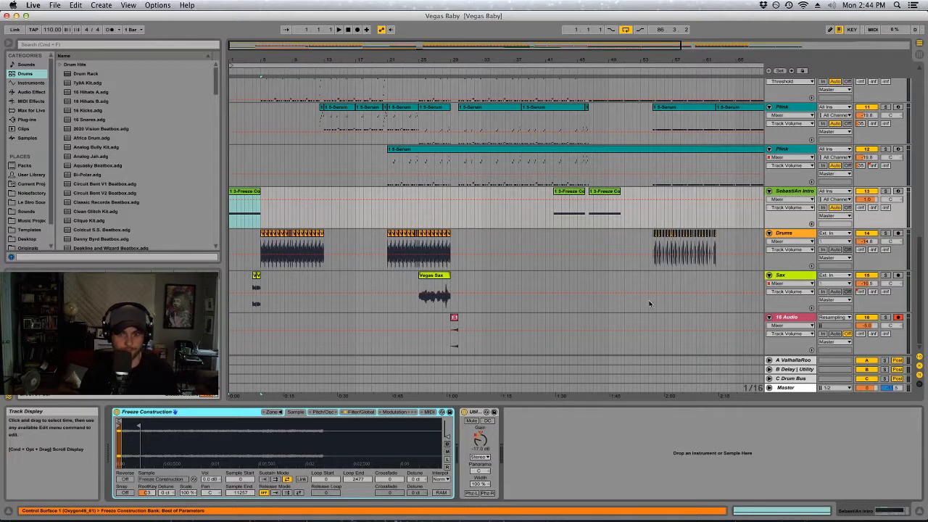
- Select the Dist Drums track to display its Compressor in Device View
{"action": "left_click", "coordinate": [244, 205]}
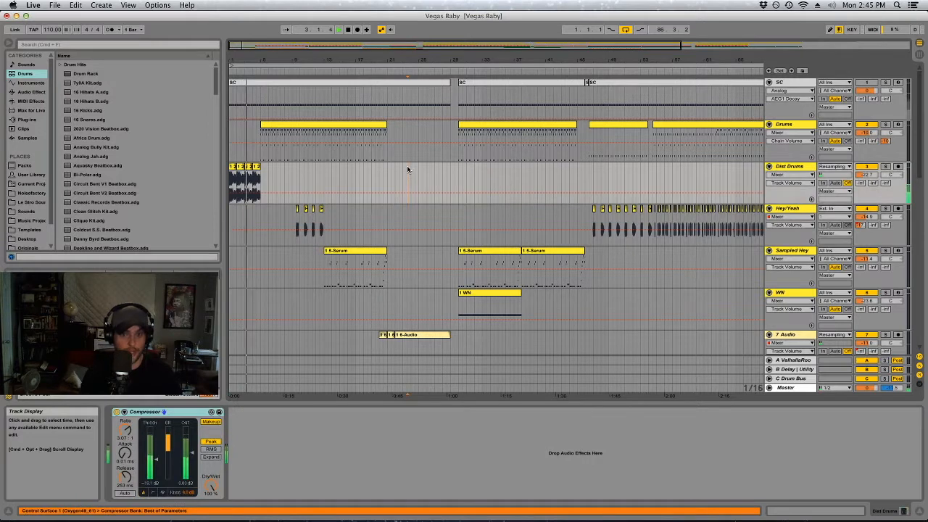
- Show the short clip at the Sax track's start in Clip View with its Freeze Sax waveform
{"action": "scroll", "scroll_direction": "down", "scroll_amount": 3}
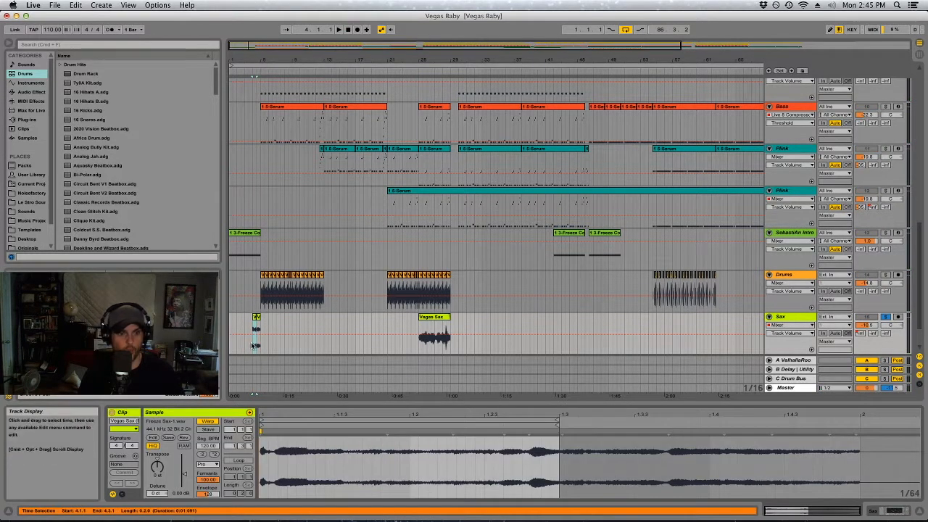
{"action": "left_click", "coordinate": [255, 318]}
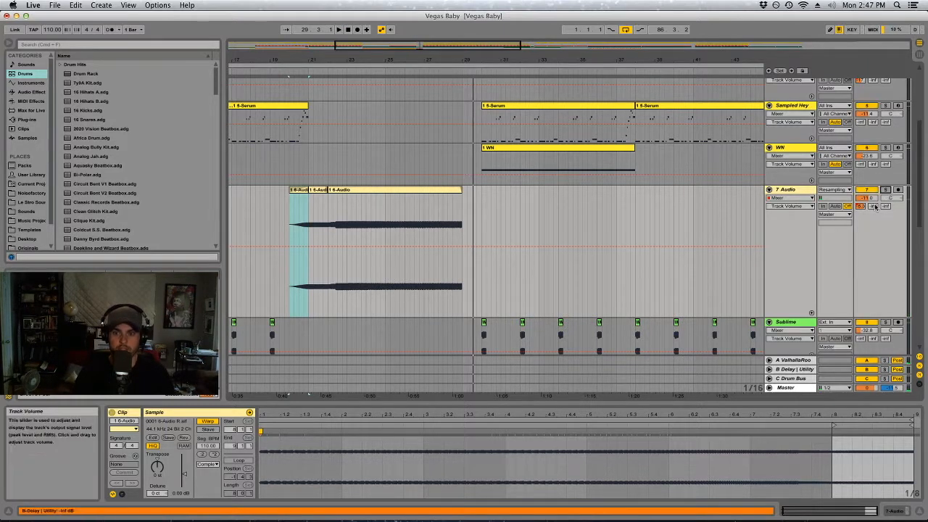
- Check the 7 Audio delay send, then display the Sampled Hey track's sampler holding the Hey-yeah sample
{"action": "left_click", "coordinate": [373, 190]}
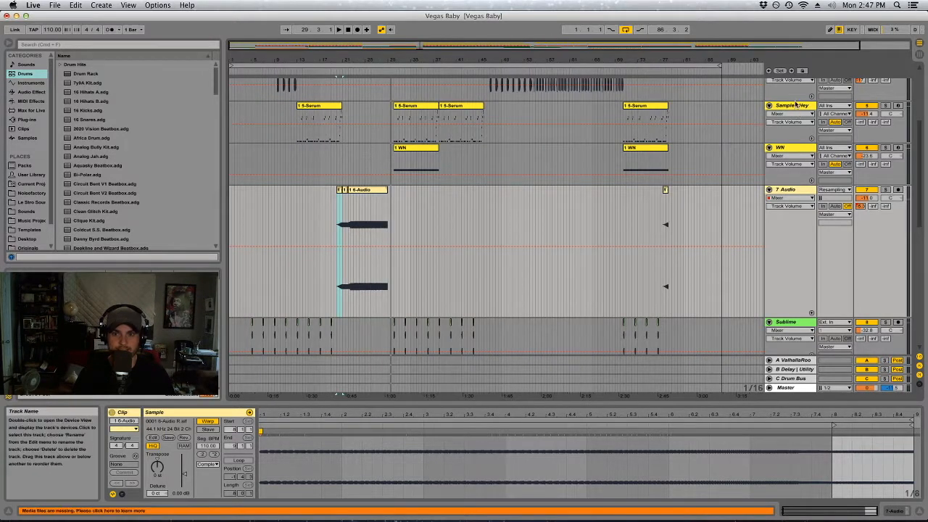
{"action": "left_click", "coordinate": [319, 120]}
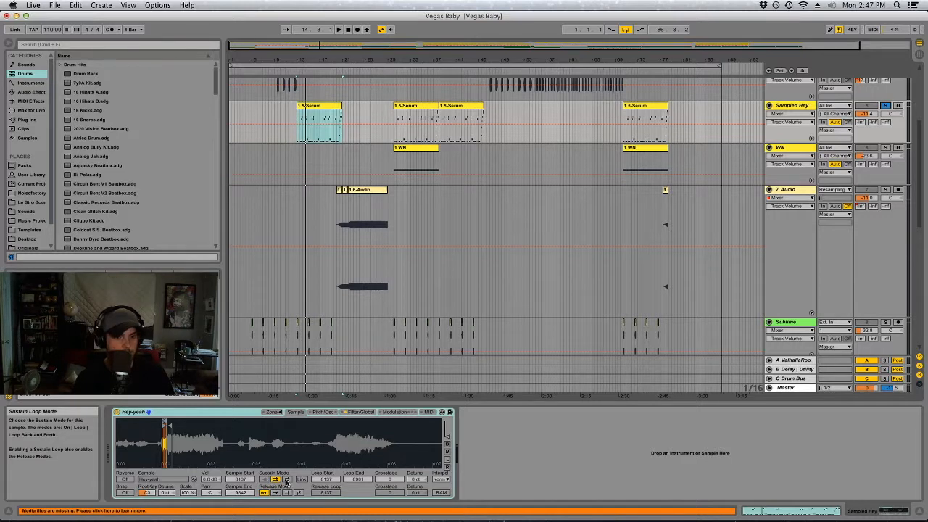
- Display the Hey/Yeah track's chain: two iZotope Ozone plug-ins, Auto Filter and Utility
{"action": "left_click", "coordinate": [318, 105]}
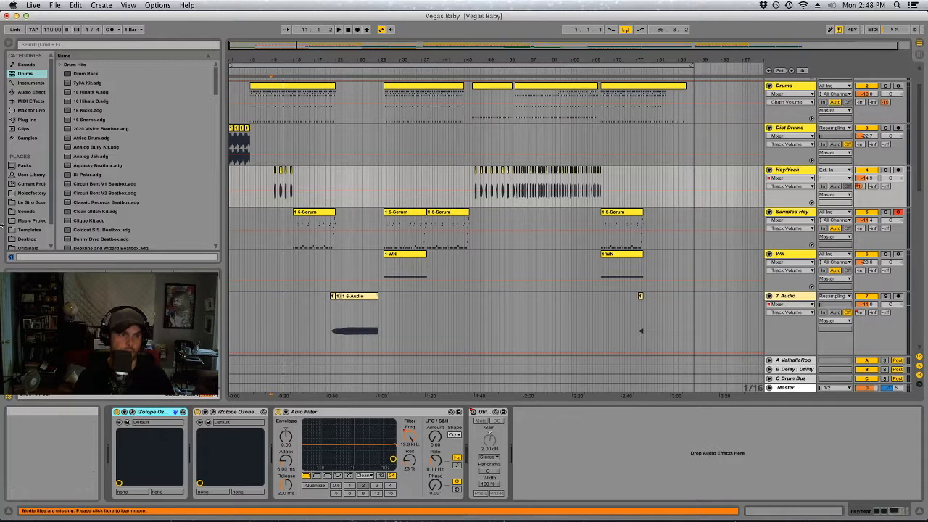
- List the installed plug-ins in the browser, including the iZotope Ozone 7 family
{"action": "left_click", "coordinate": [27, 119]}
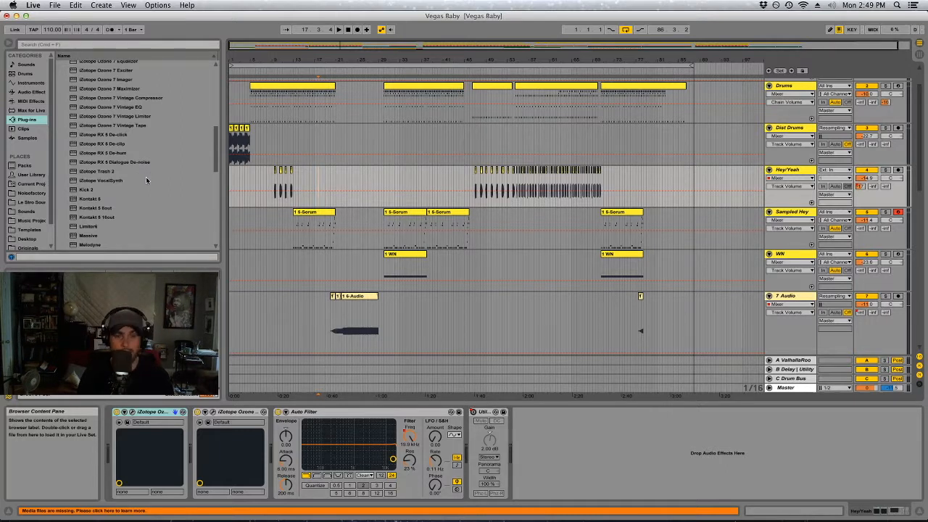
- Highlight iZotope Trash 2 in the browser while the lower Sublime-to-Drums tracks are in view
{"action": "left_click", "coordinate": [100, 180]}
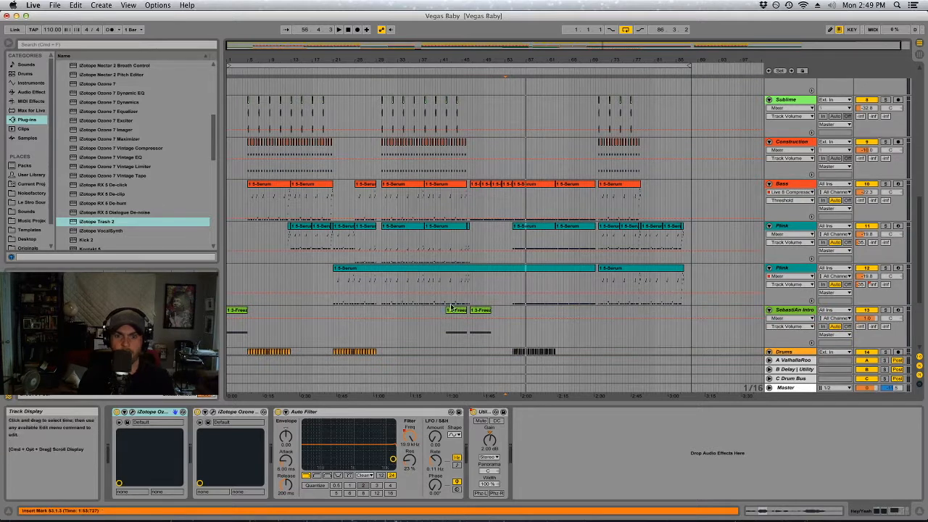
- Display the second Plink track's Serum, EQ Eight, two compressors and Utility chain
{"action": "left_click", "coordinate": [463, 279]}
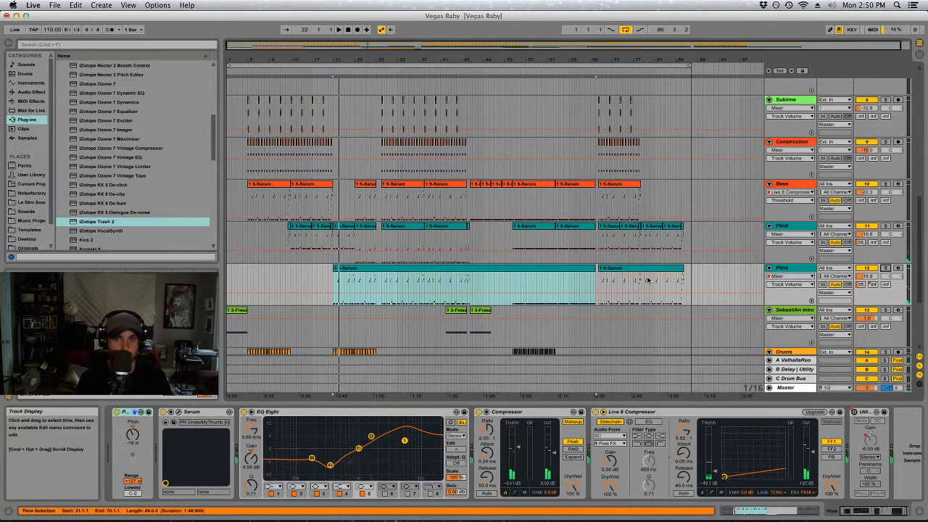
{"action": "scroll", "scroll_direction": "down", "scroll_amount": 3}
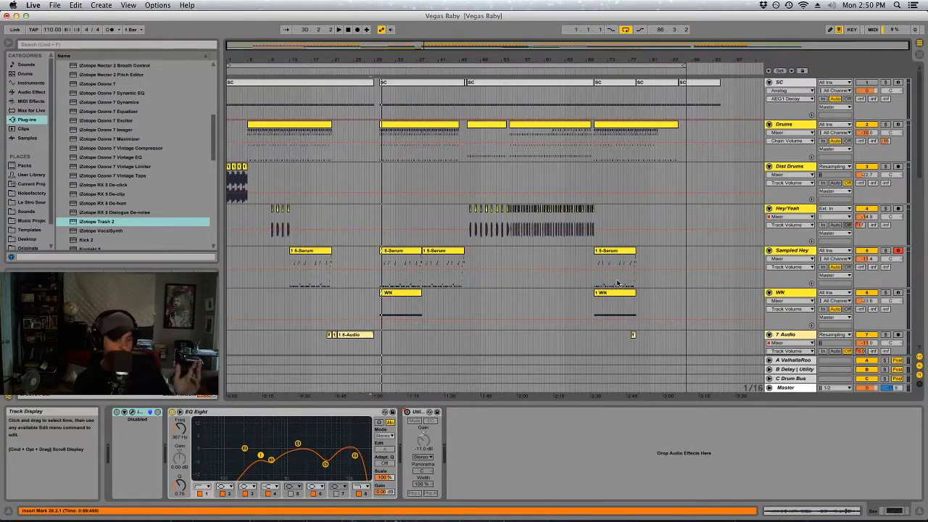
{"action": "mouse_move", "coordinate": [614, 273]}
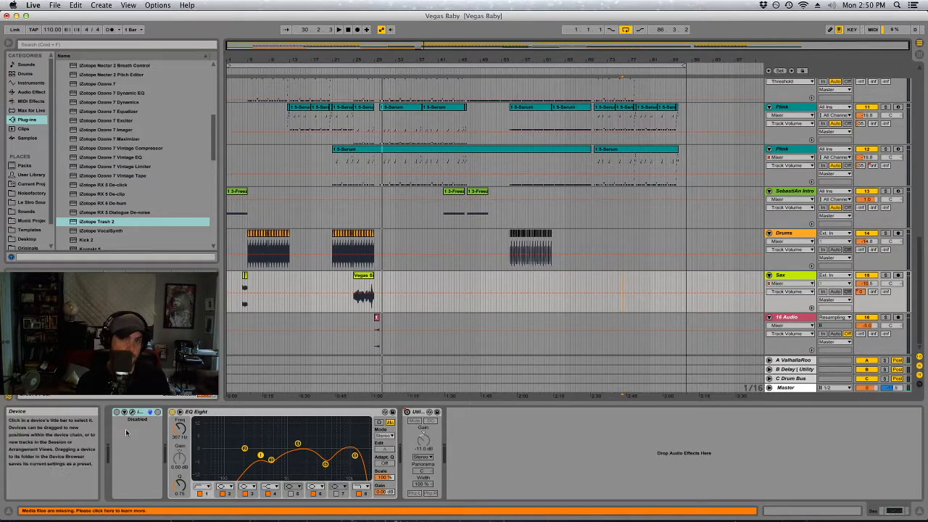
{"action": "mouse_move", "coordinate": [133, 409]}
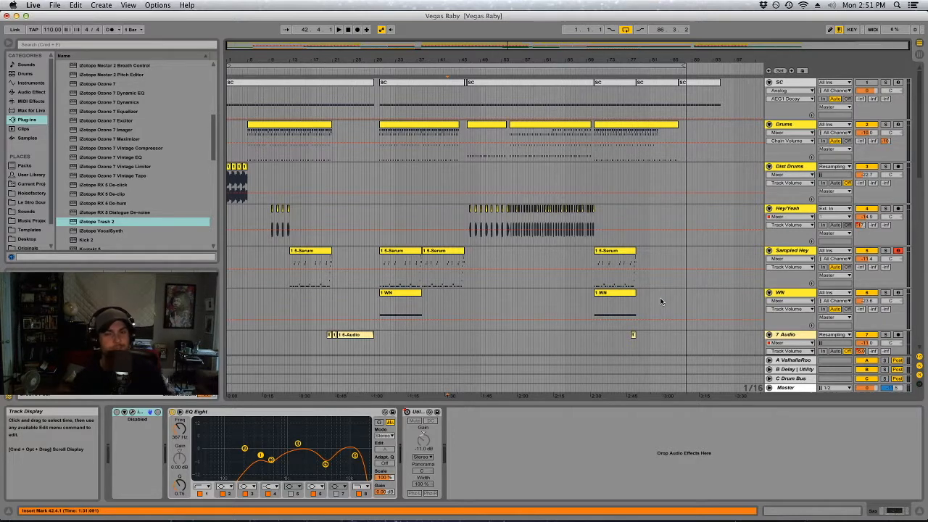
{"action": "mouse_move", "coordinate": [658, 289]}
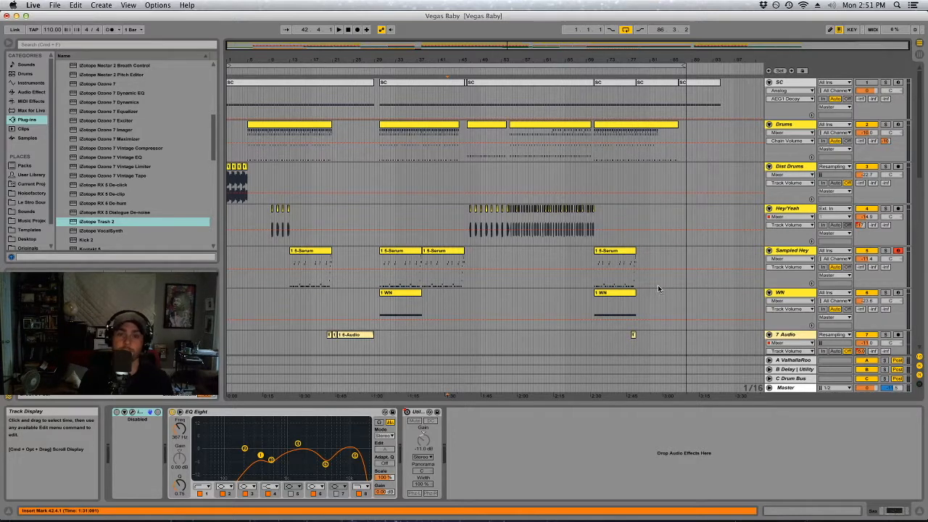